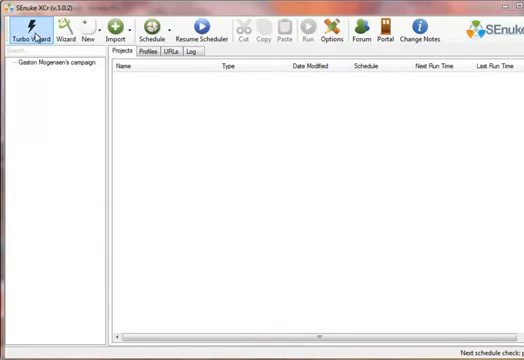
- Start a new Turbo Wizard campaign for the senuke.com money sites
left_click(55, 67)
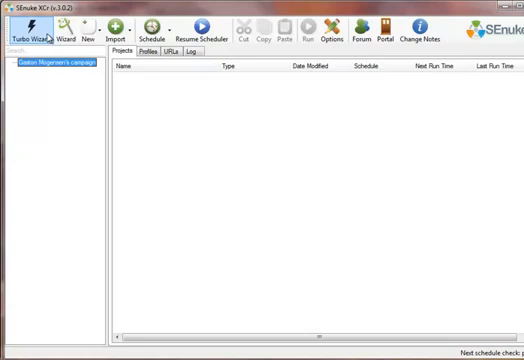
left_click(34, 28)
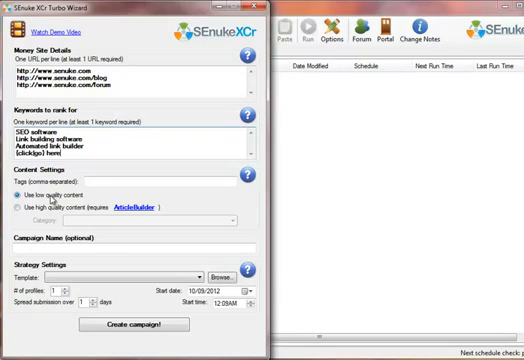
- Switch the campaign to high quality content
left_click(20, 207)
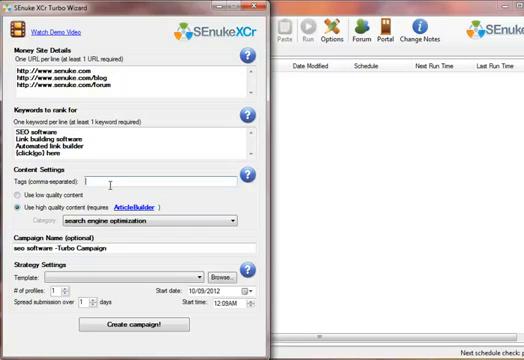
- Enter the campaign tags 'seo' and 'link building'
type("seo, software,")
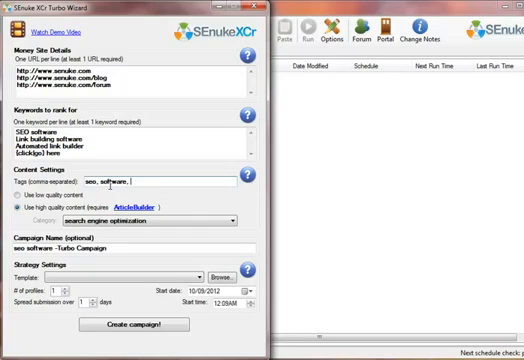
type("link b")
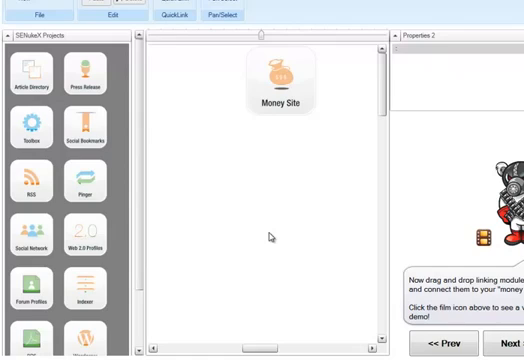
mouse_move(189, 161)
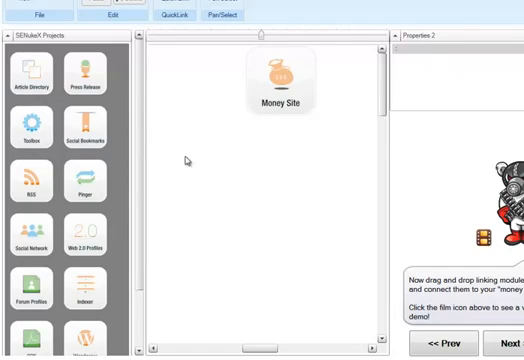
mouse_move(57, 231)
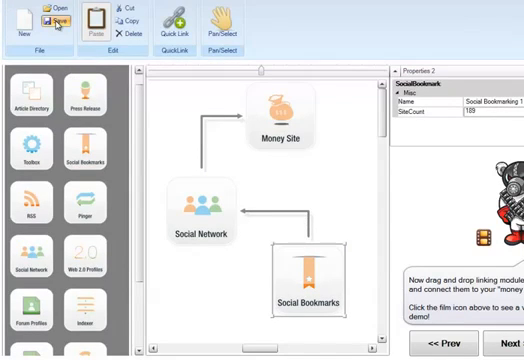
- Save the Social Network and Social Bookmarks linking diagram
left_click(53, 22)
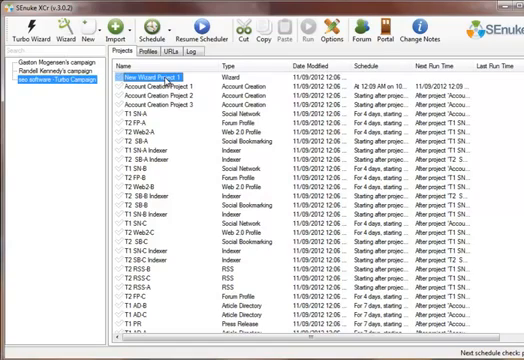
mouse_move(232, 103)
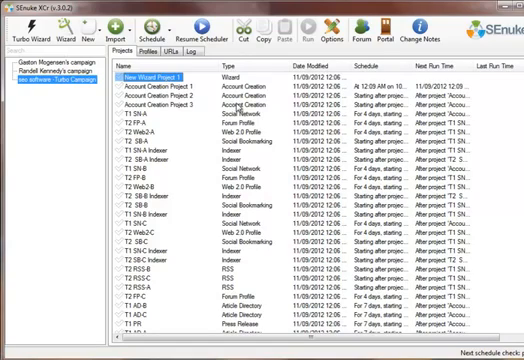